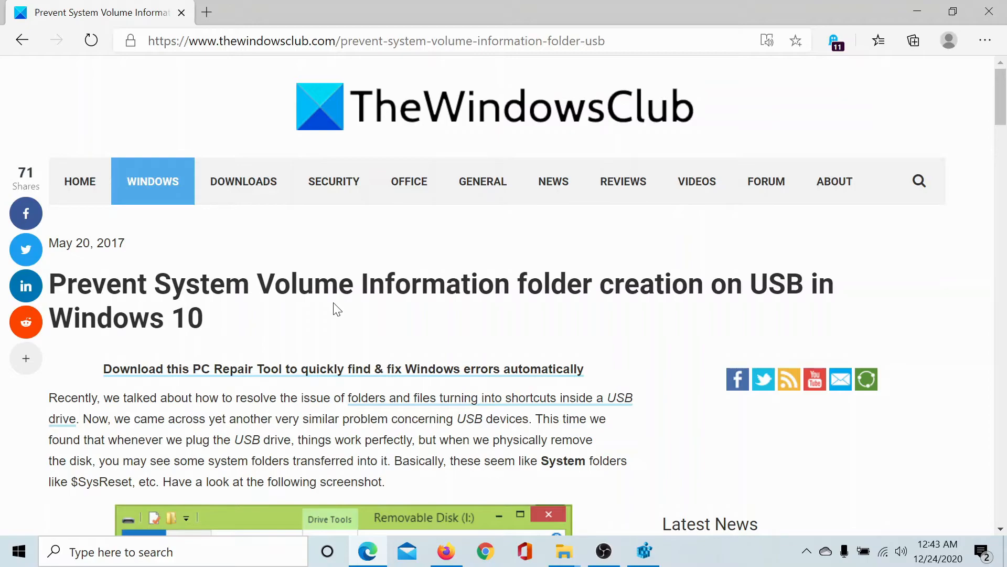
- Scroll the TheWindowsClub article down to its Group Policy and REGEDIT instructions
scroll(down, 3)
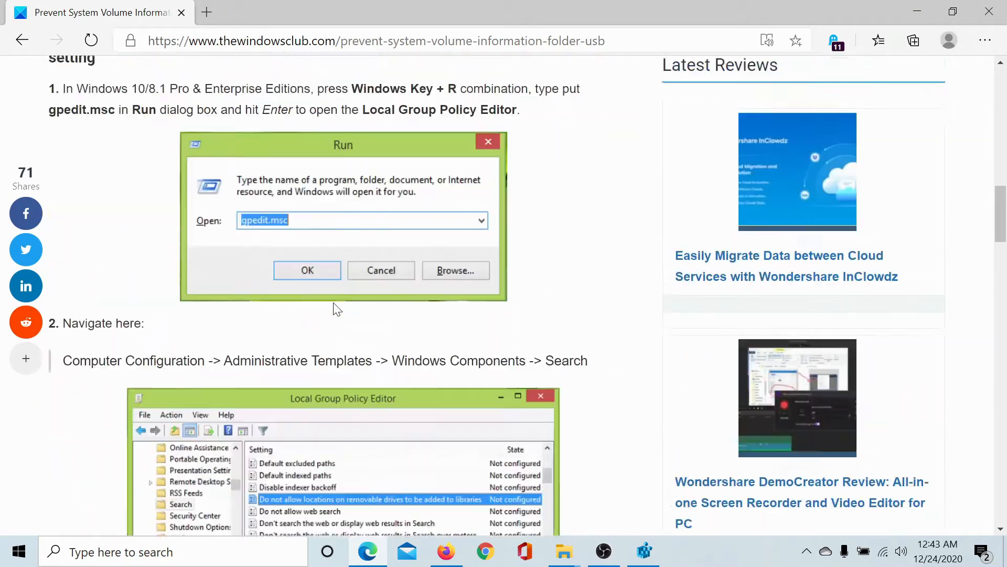
scroll(down, 3)
text(regedit)
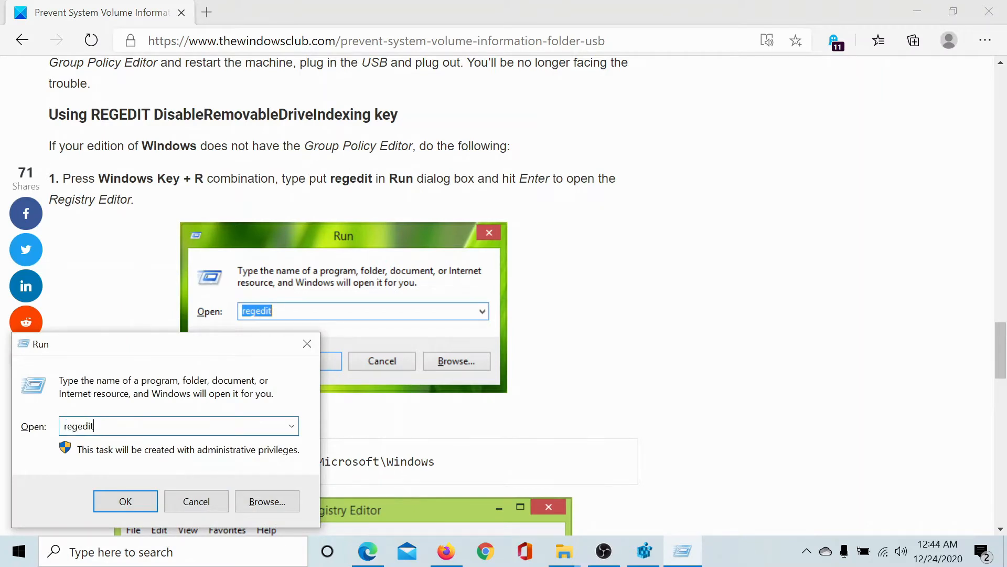
mouse_move(315, 213)
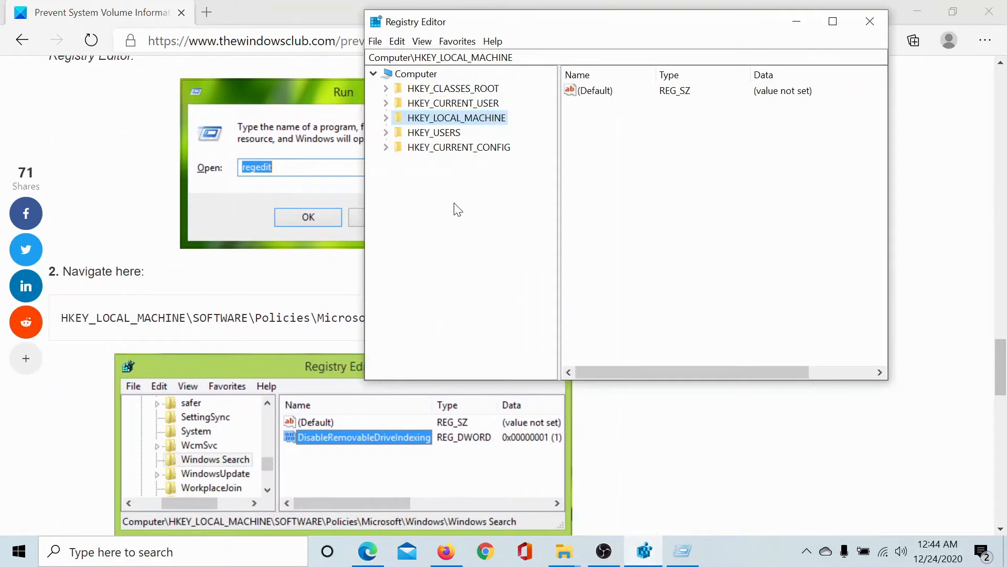
- Move Registry Editor right and navigate to HKEY_LOCAL_MACHINE\SOFTWARE\Policies\Microsoft\Windows
drag(415, 21, 519, 30)
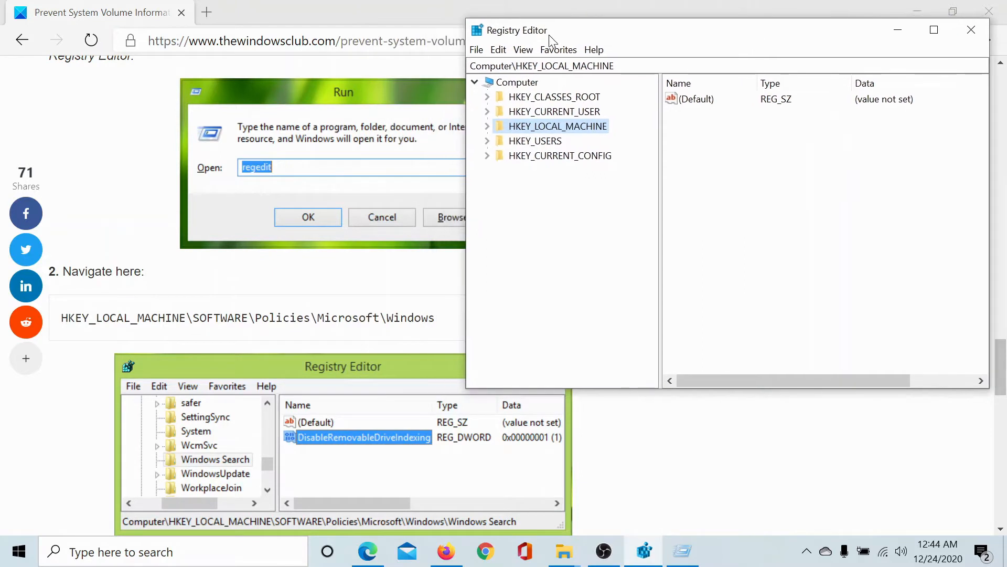
click(487, 126)
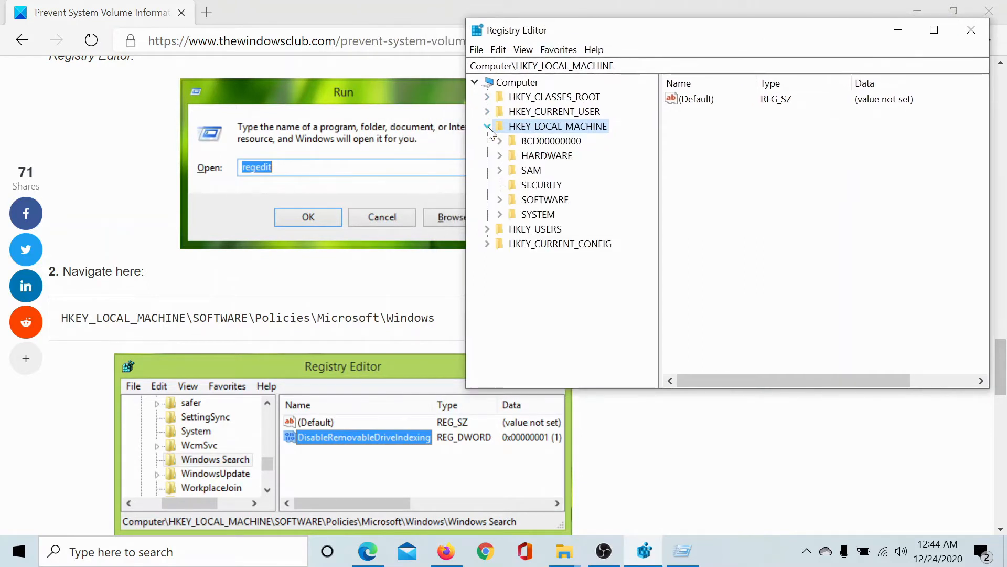
click(500, 200)
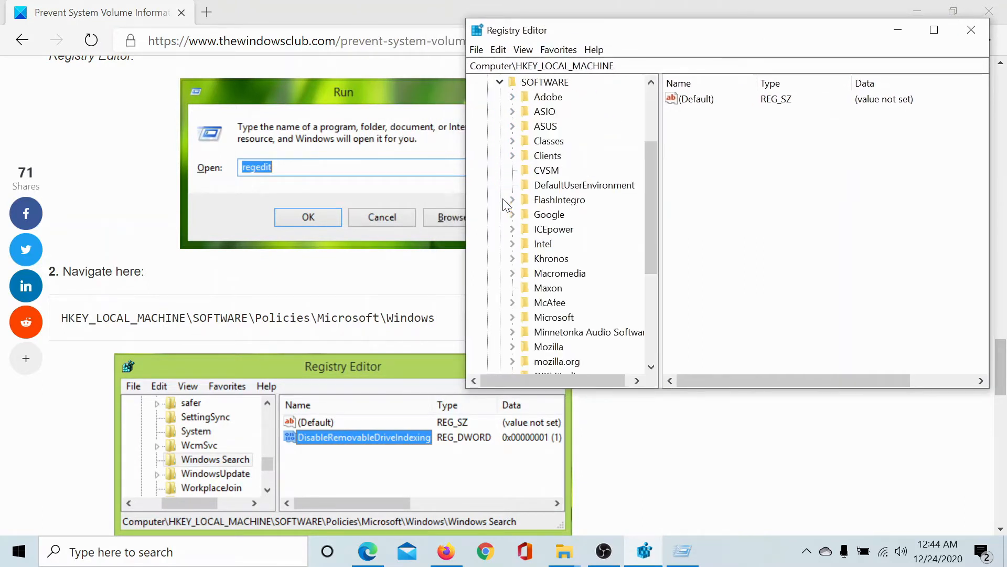
mouse_move(543, 215)
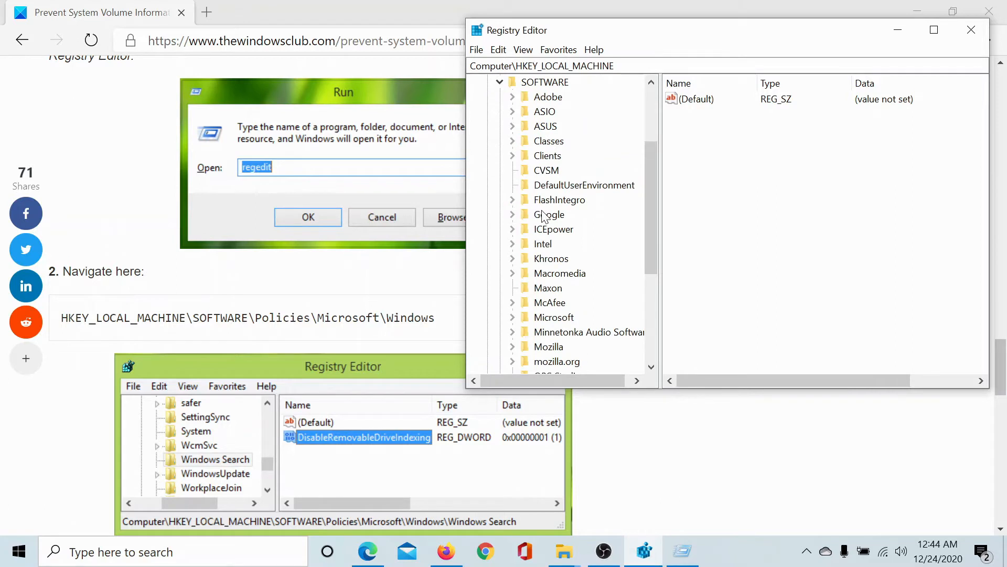
scroll(down, 3)
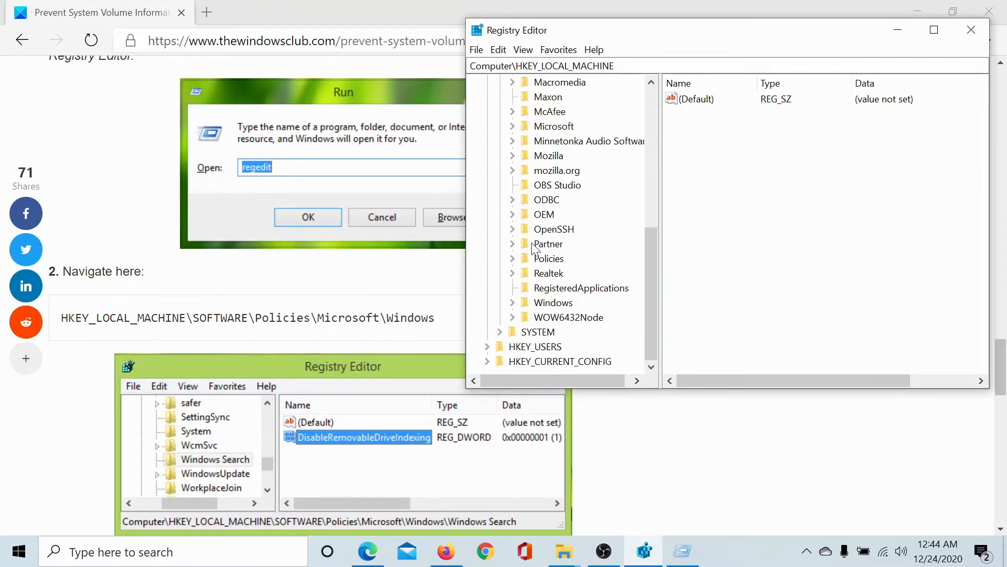
click(511, 258)
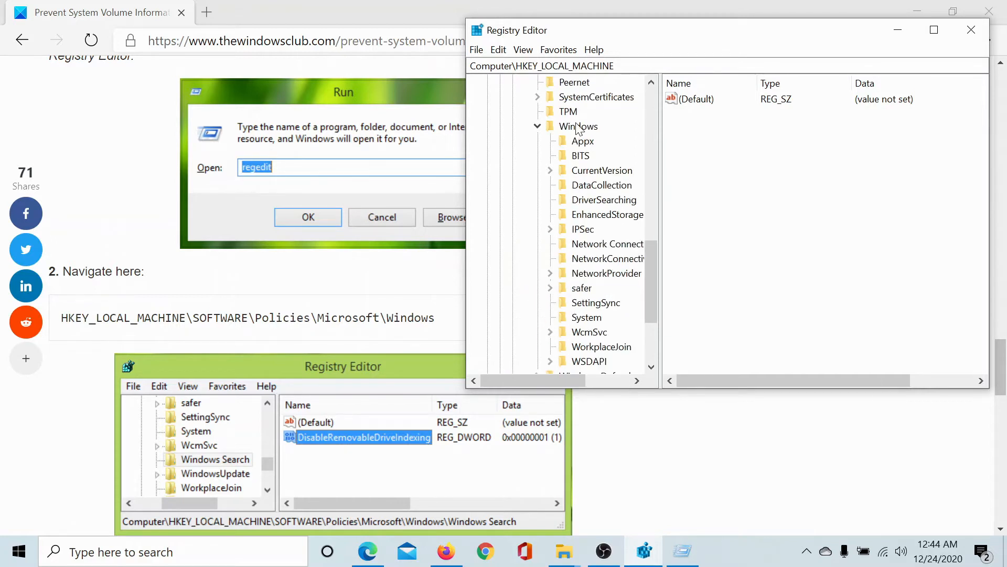
click(578, 126)
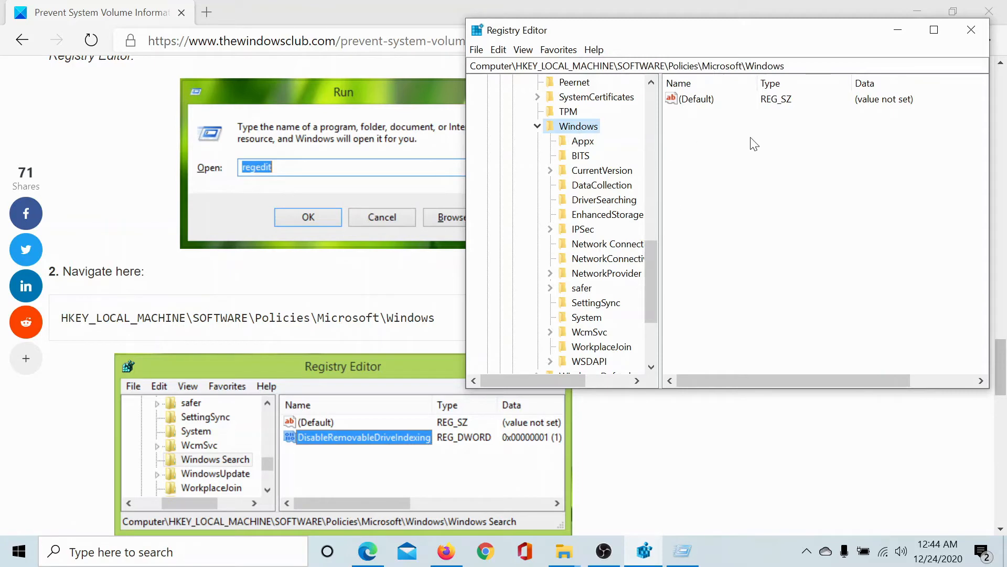
scroll(down, 3)
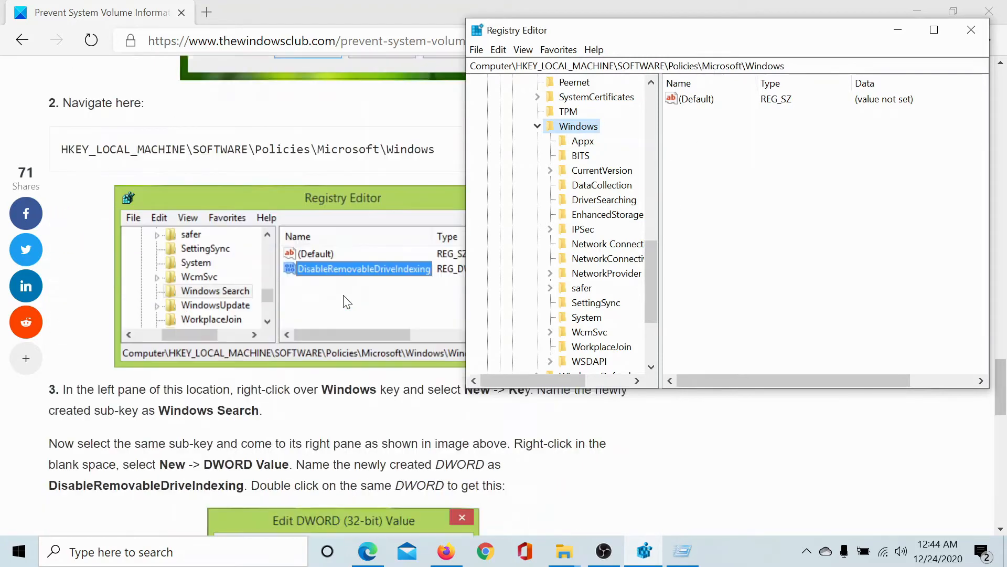
scroll(down, 3)
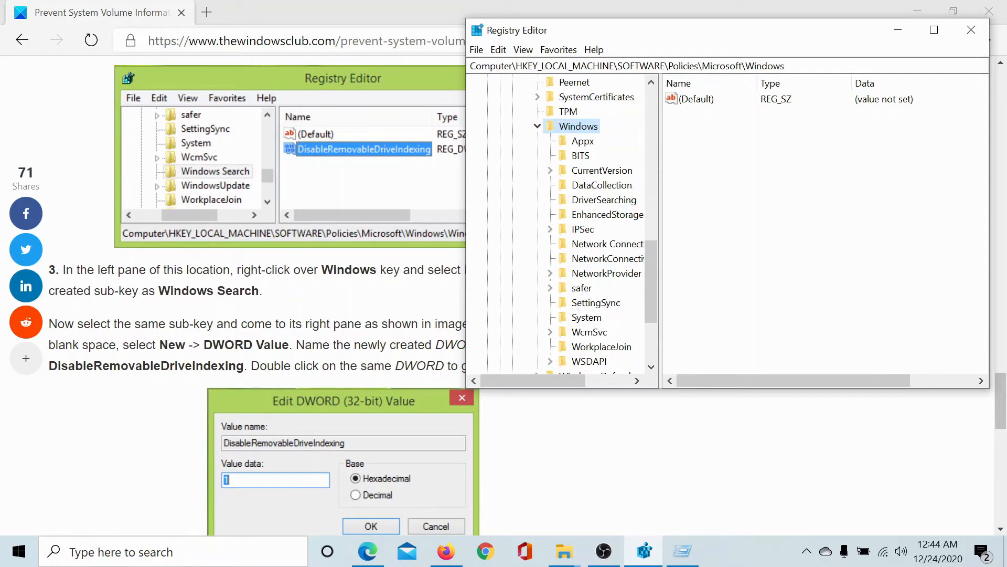
- Copy the name from the article and create a DWORD (32-bit) value named DisableRemovableDriveIndexing
right_click(146, 365)
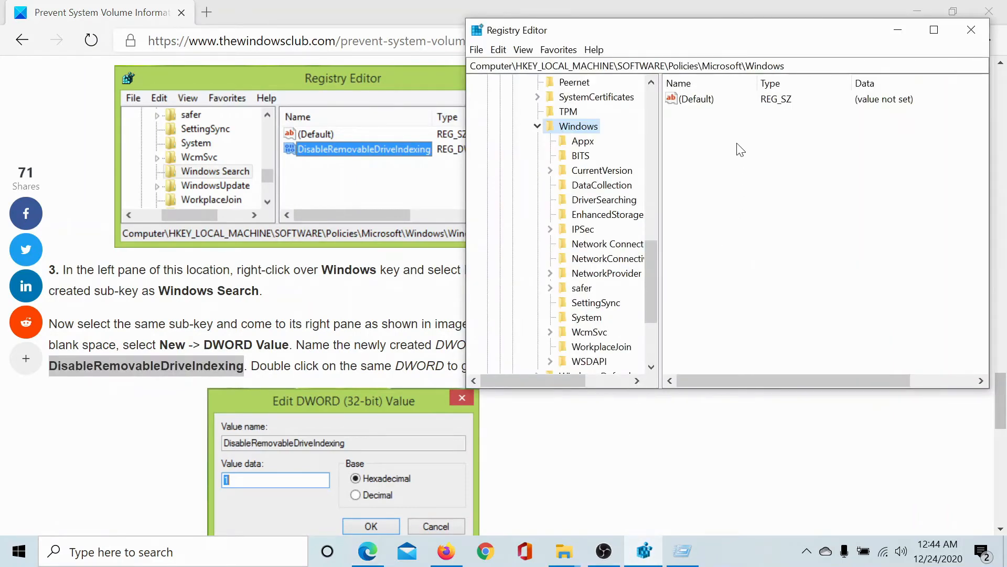
right_click(739, 149)
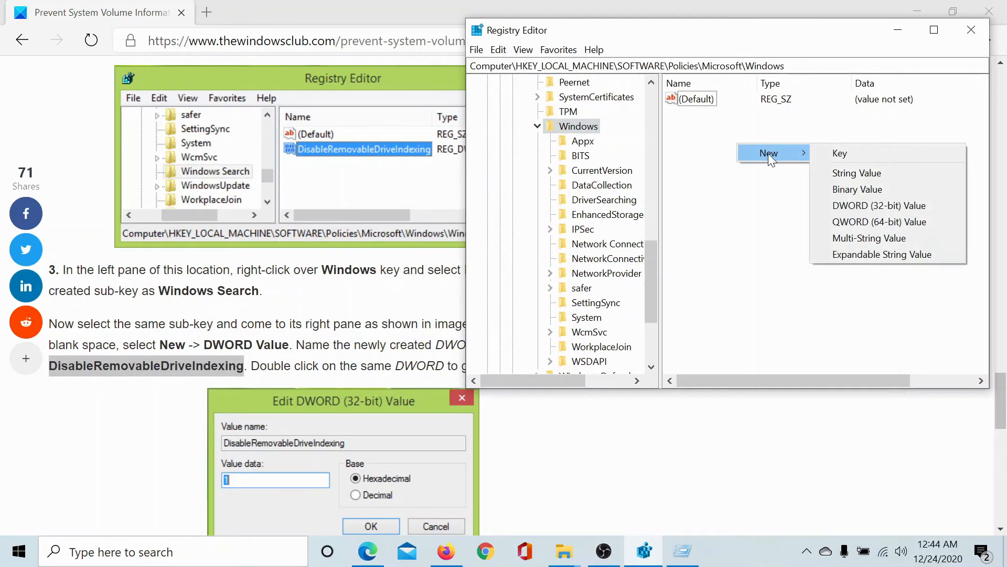
click(878, 205)
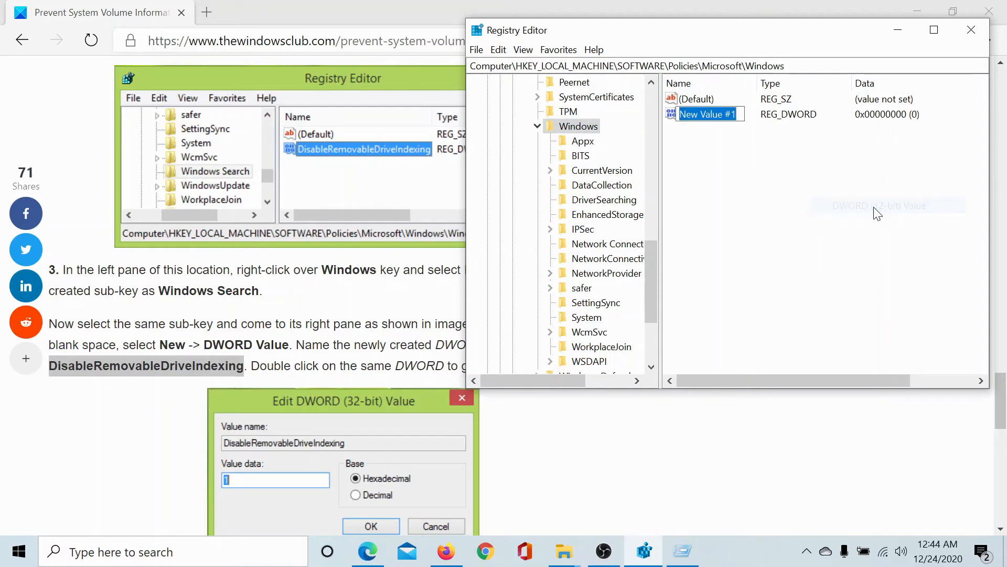
right_click(706, 114)
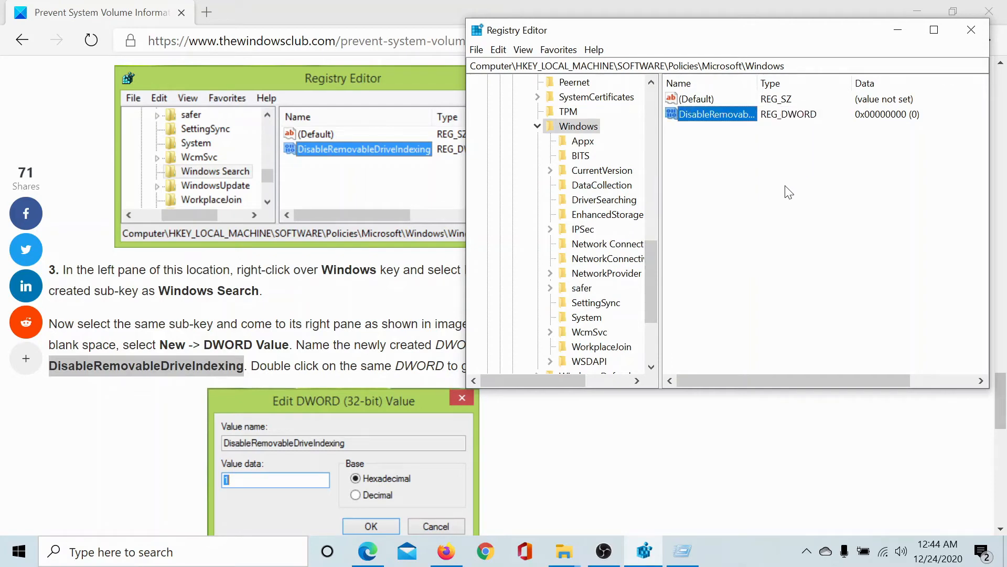
click(715, 115)
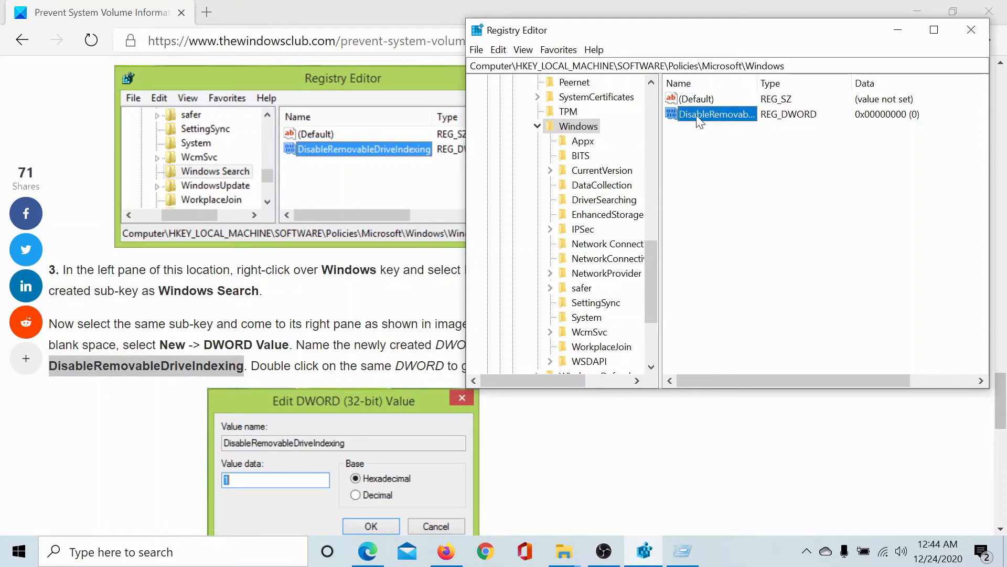
- Edit DisableRemovableDriveIndexing and set its value data to 1
double_click(716, 114)
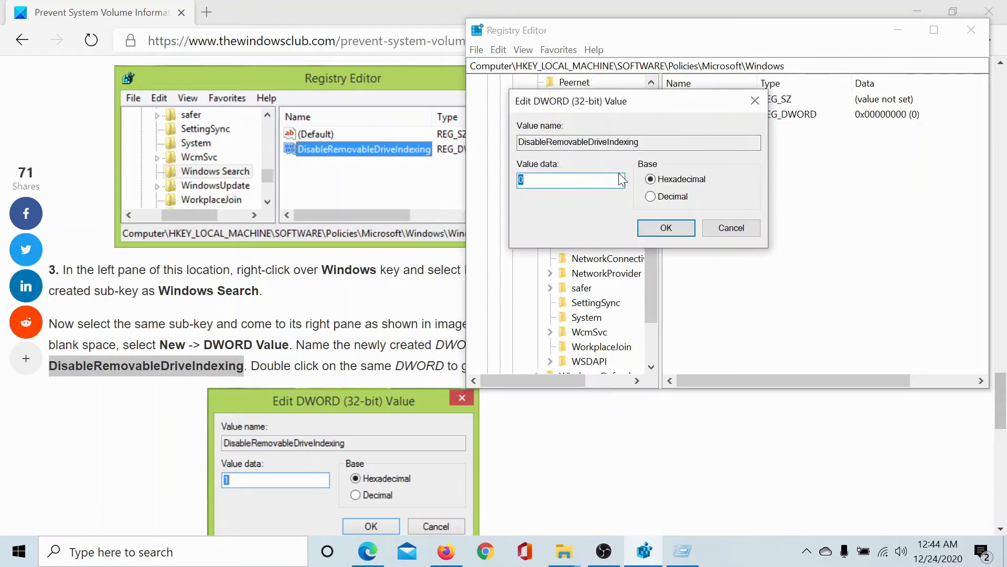
text(1)
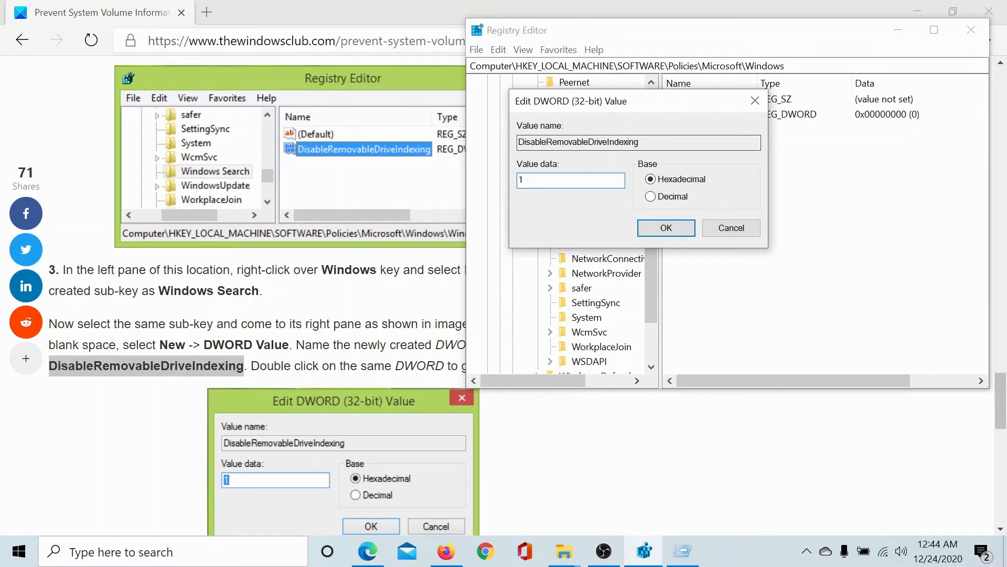
click(666, 228)
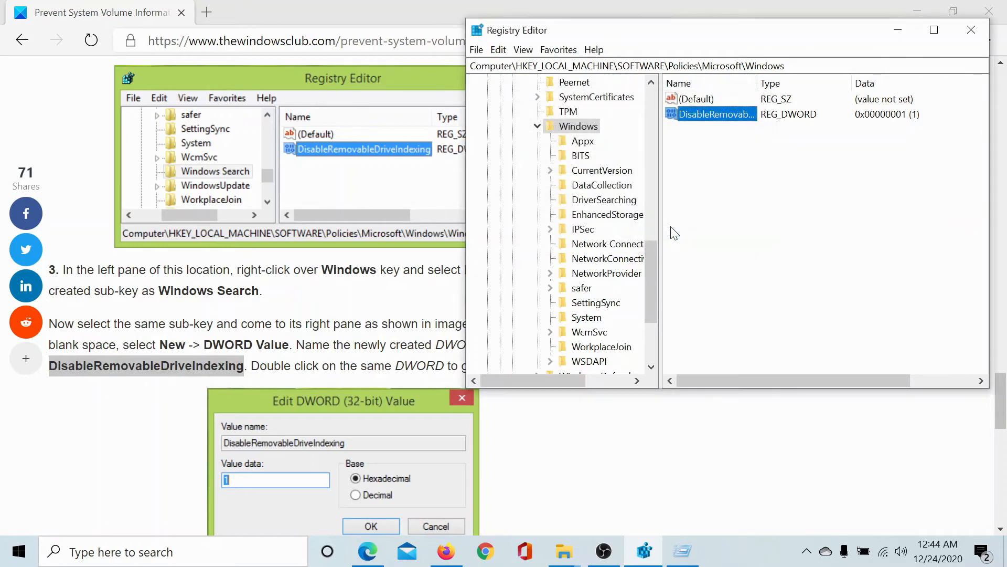